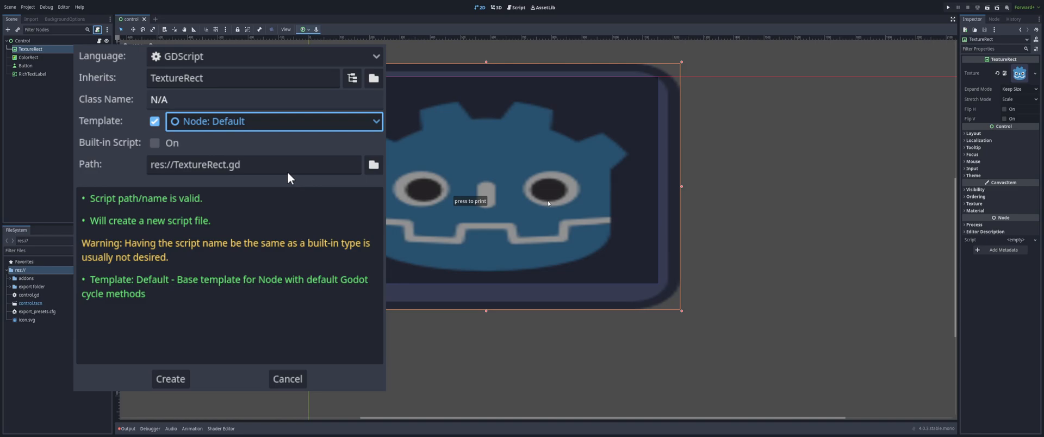
pyautogui.moveTo(281, 123)
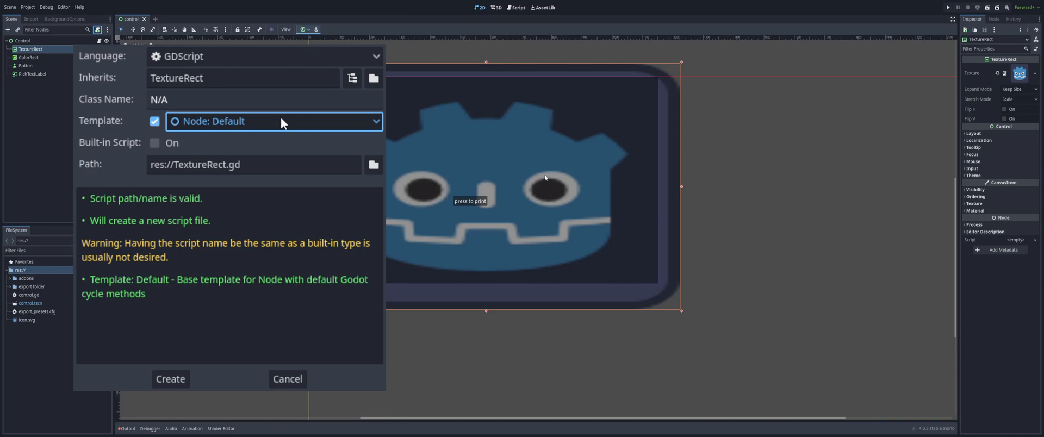
pyautogui.moveTo(307, 185)
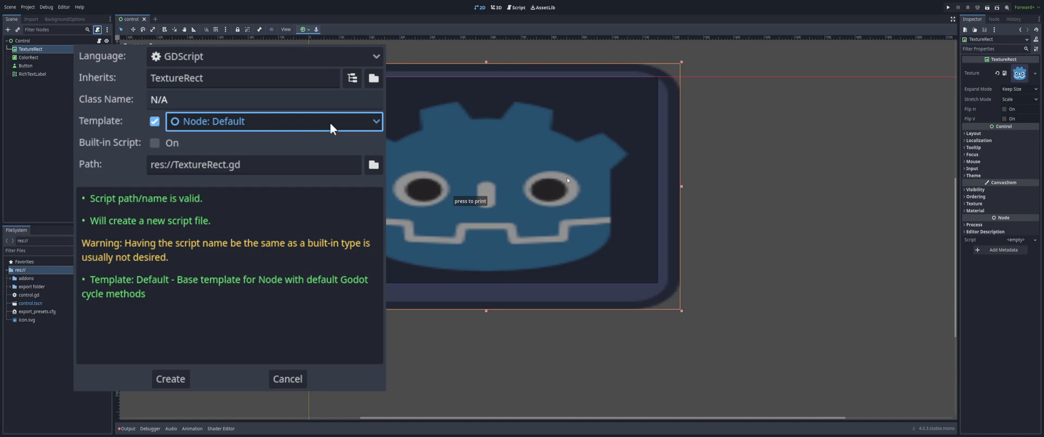
pyautogui.moveTo(273, 168)
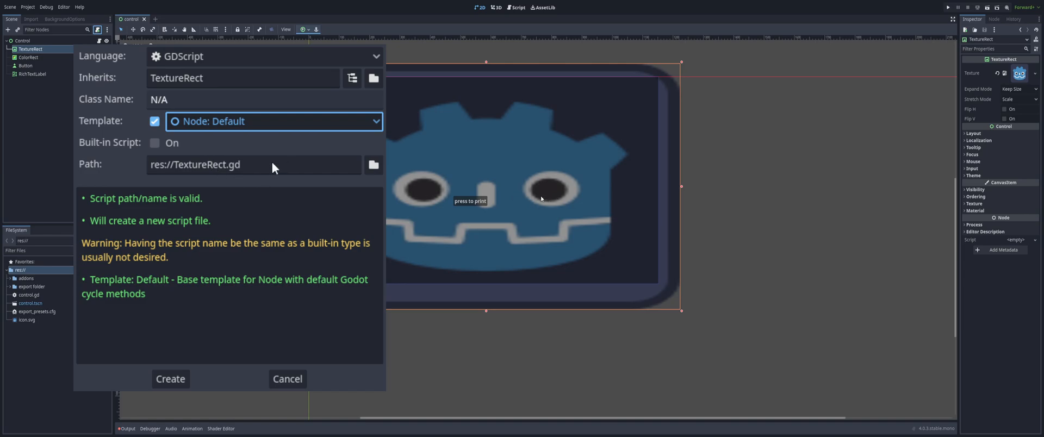
pyautogui.moveTo(270, 183)
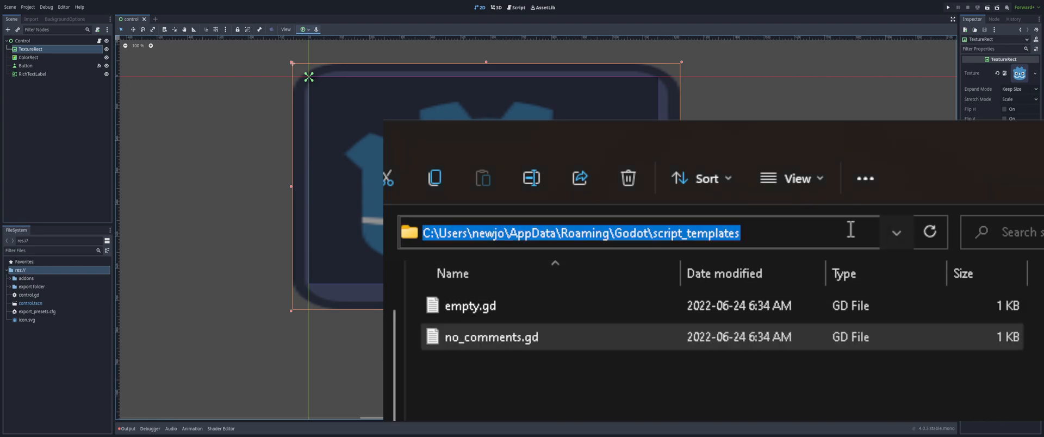
# Navigate File Explorer to %appdata% and into the Godot script_templates folder
pyautogui.write('%a')
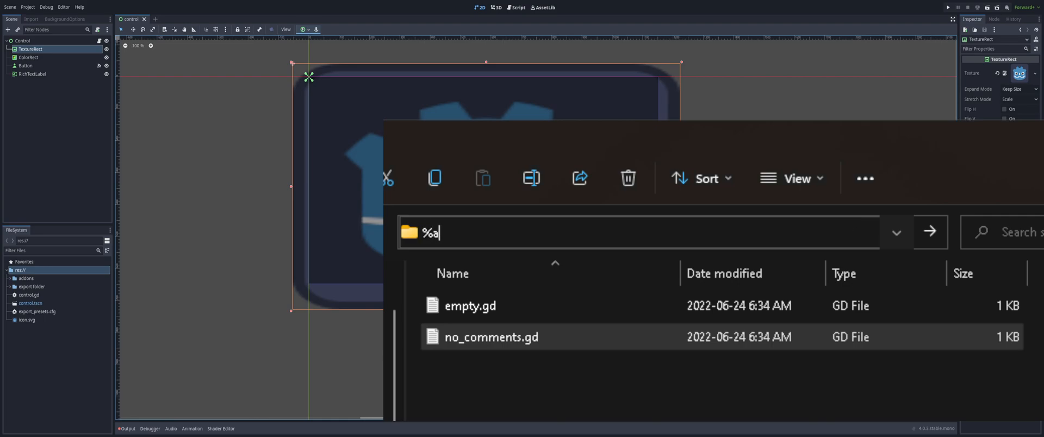
pyautogui.write('ppdata')
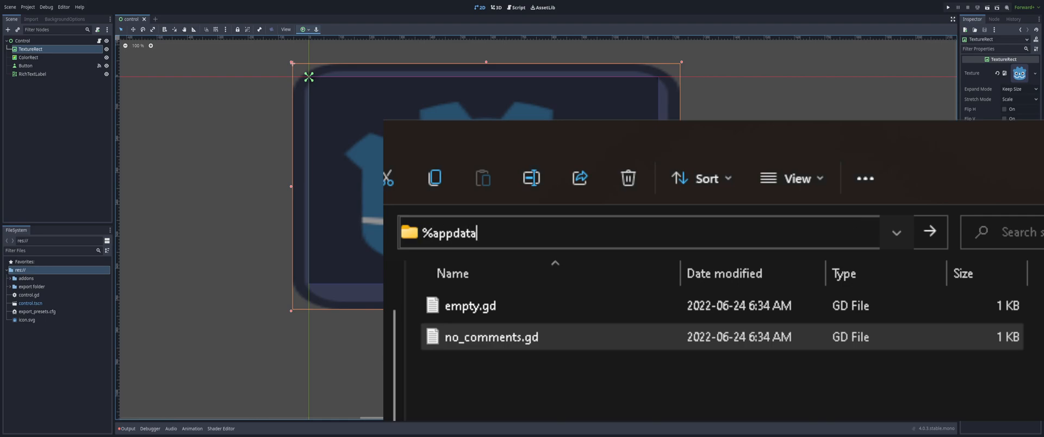
pyautogui.write('%')
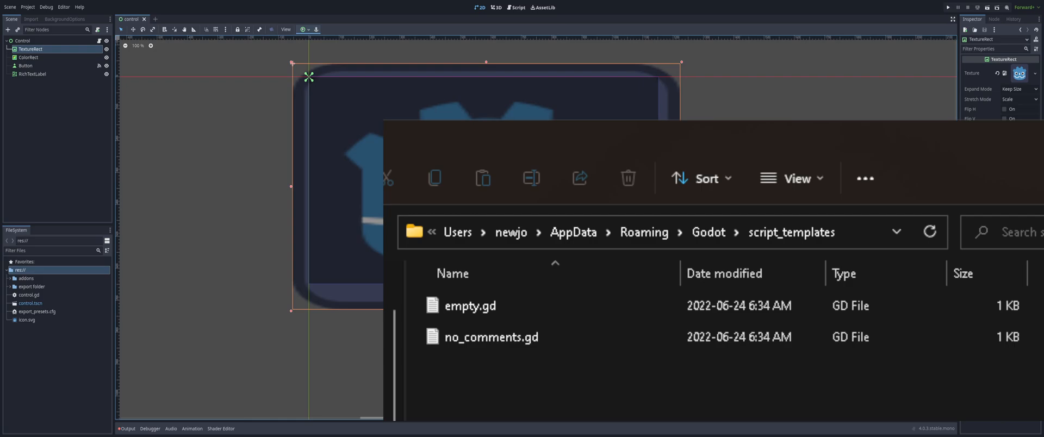
pyautogui.click(492, 336)
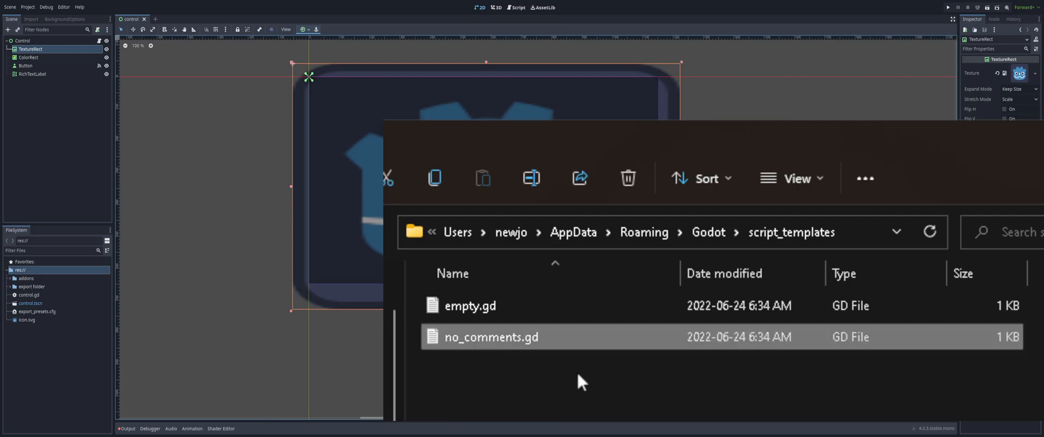
# Make a new folder beside no_comments.gd and name it Node
pyautogui.click(470, 305)
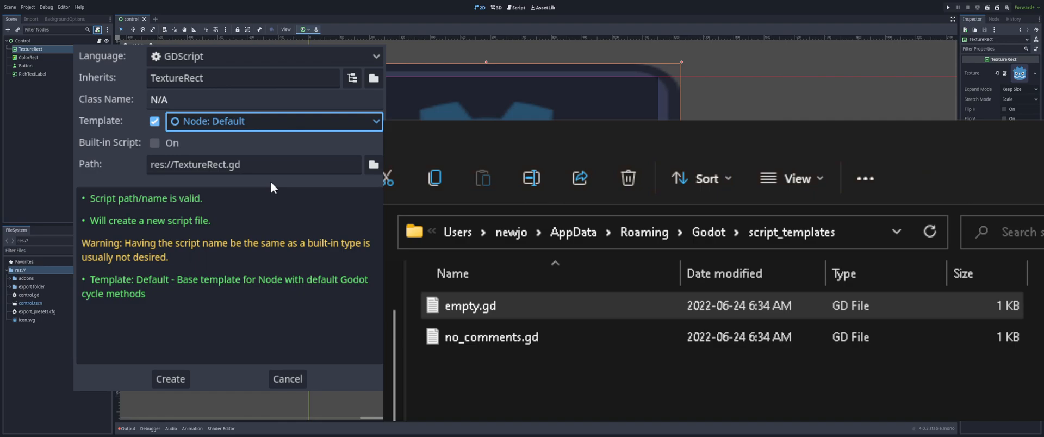
pyautogui.moveTo(265, 128)
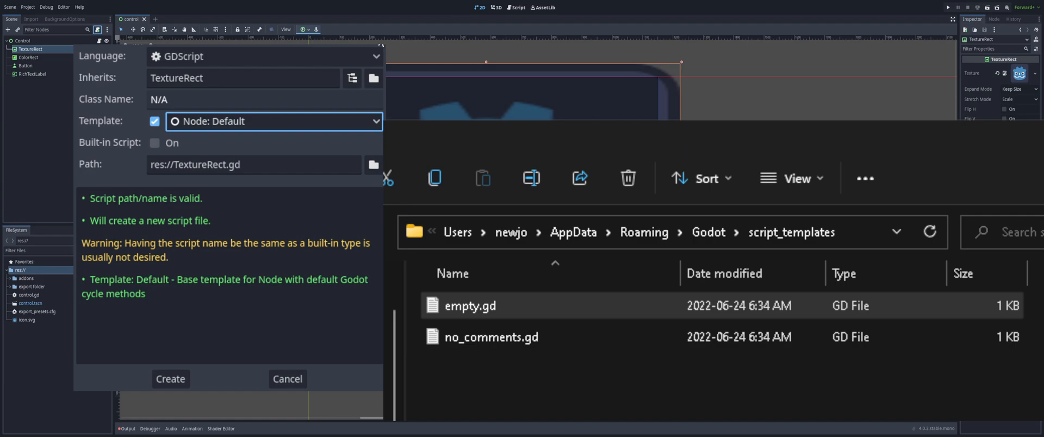
pyautogui.click(286, 379)
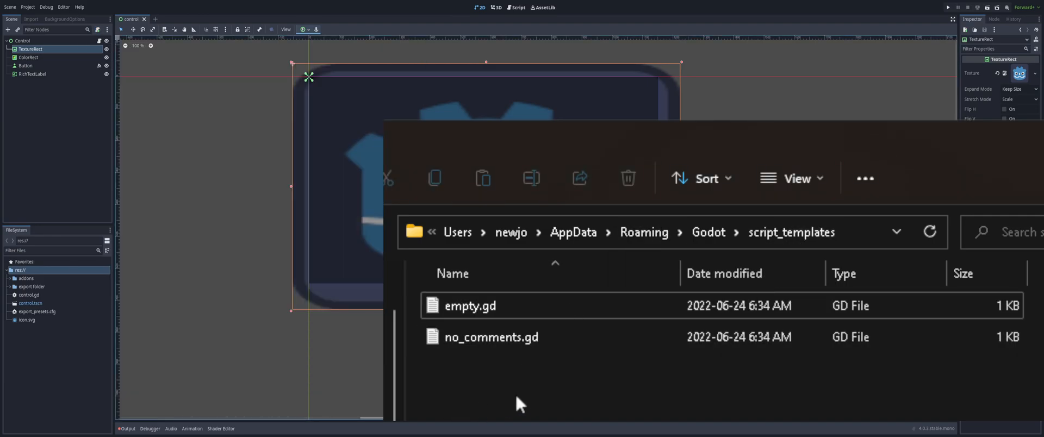
pyautogui.moveTo(533, 369)
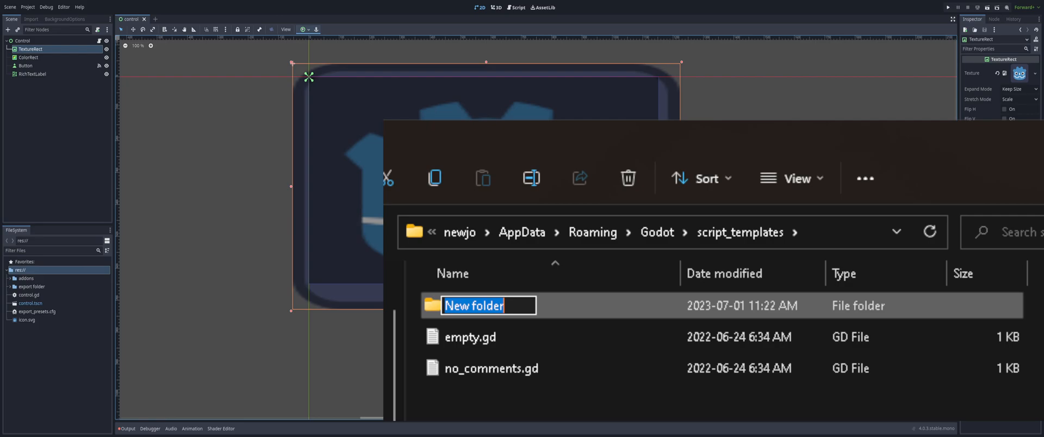
pyautogui.write('Node')
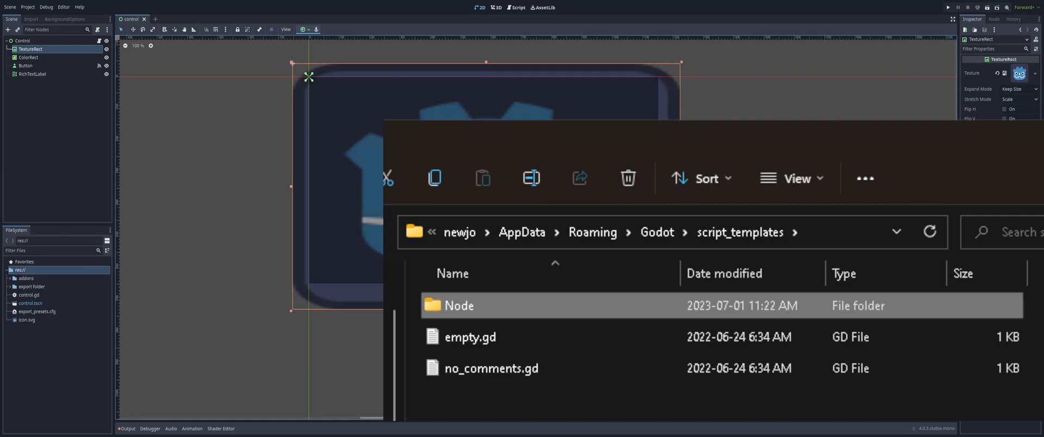
pyautogui.click(491, 368)
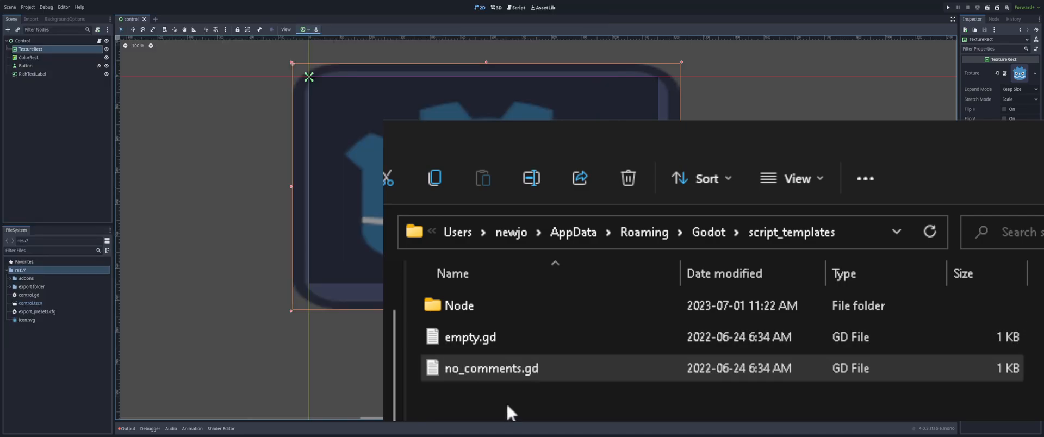
# Move no_comments.gd from script_templates into the Node folder
pyautogui.click(490, 368)
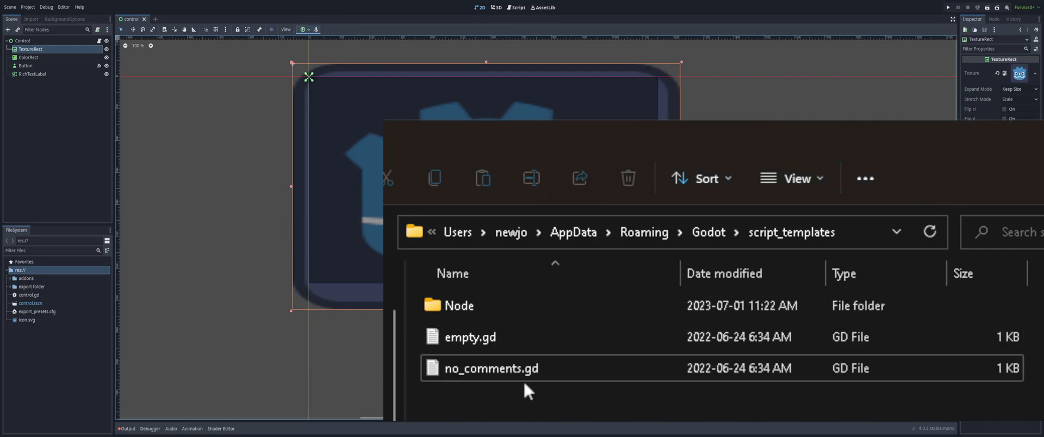
pyautogui.click(491, 368)
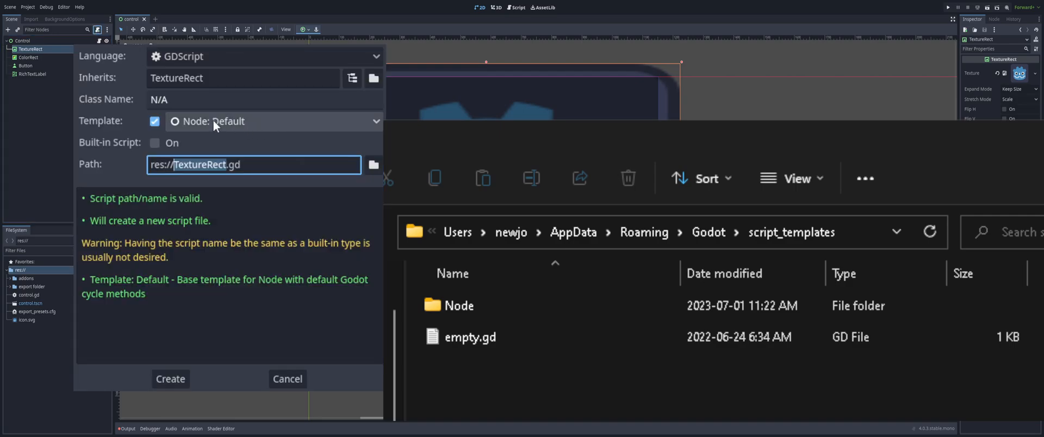
# Create TextureRect.gd from the Editor 'Node: No Comments' template
pyautogui.click(374, 122)
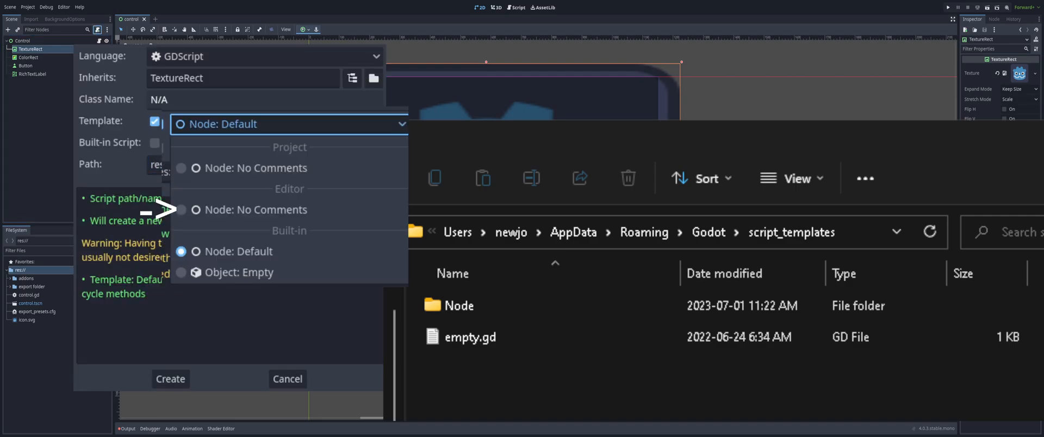
pyautogui.click(255, 210)
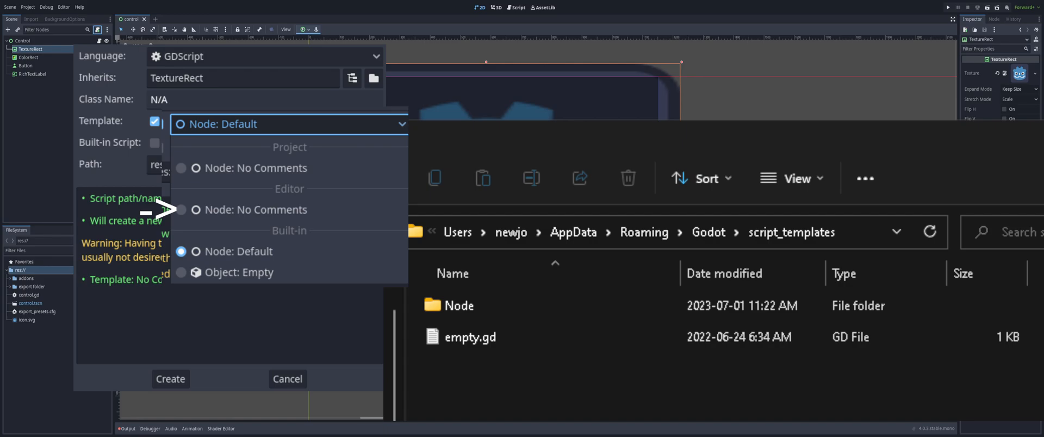
pyautogui.moveTo(180, 355)
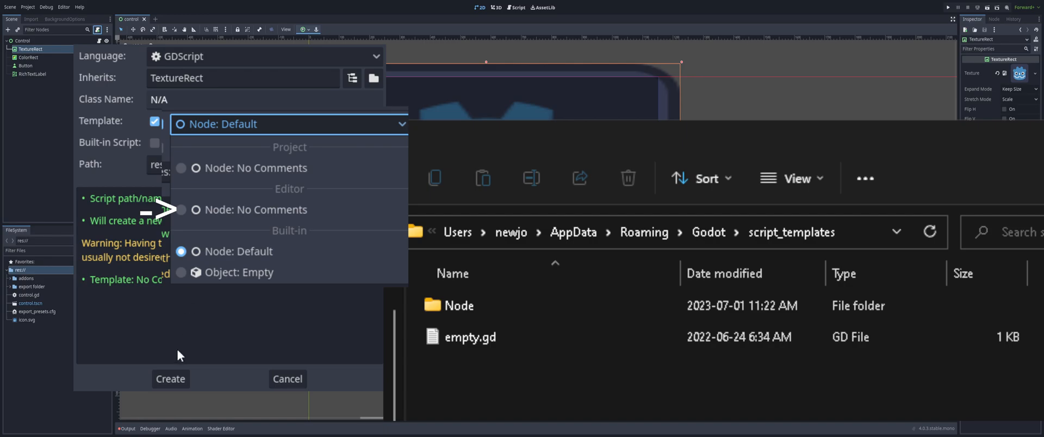
pyautogui.click(171, 379)
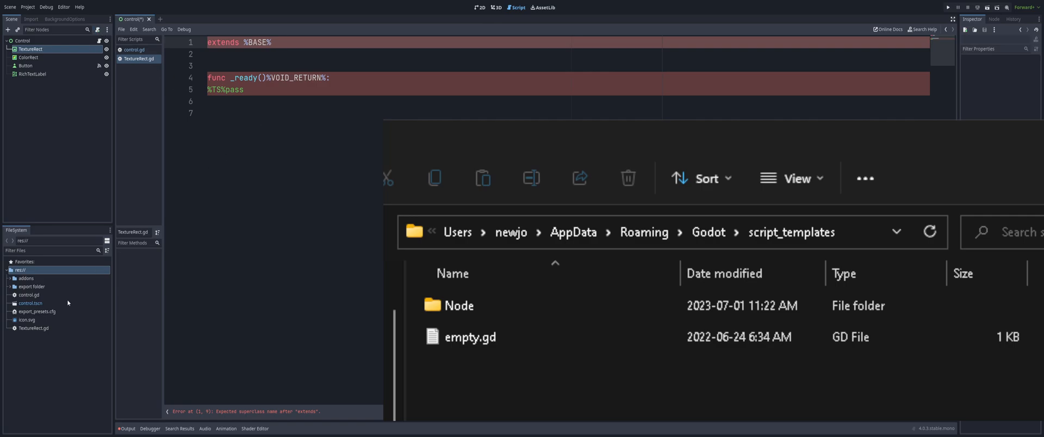
pyautogui.moveTo(148, 82)
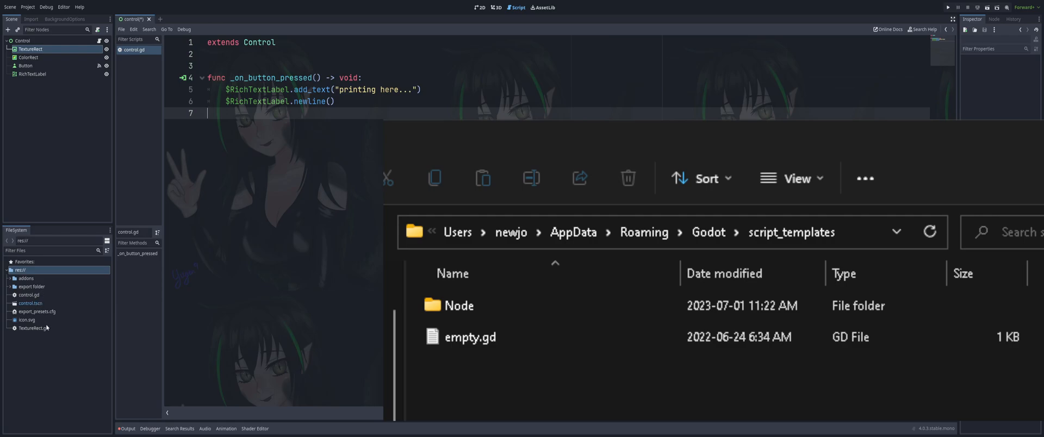
# Delete the test TextureRect.gd script from the FileSystem dock
pyautogui.click(33, 327)
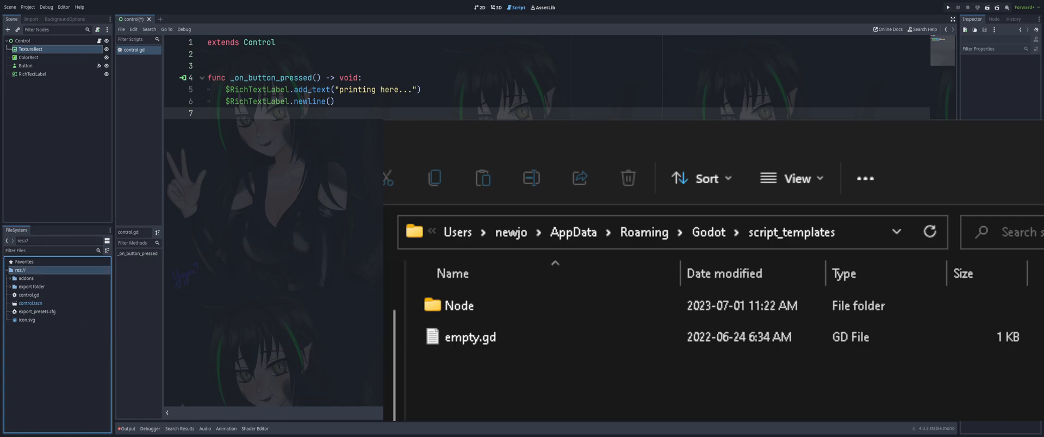
pyautogui.click(459, 306)
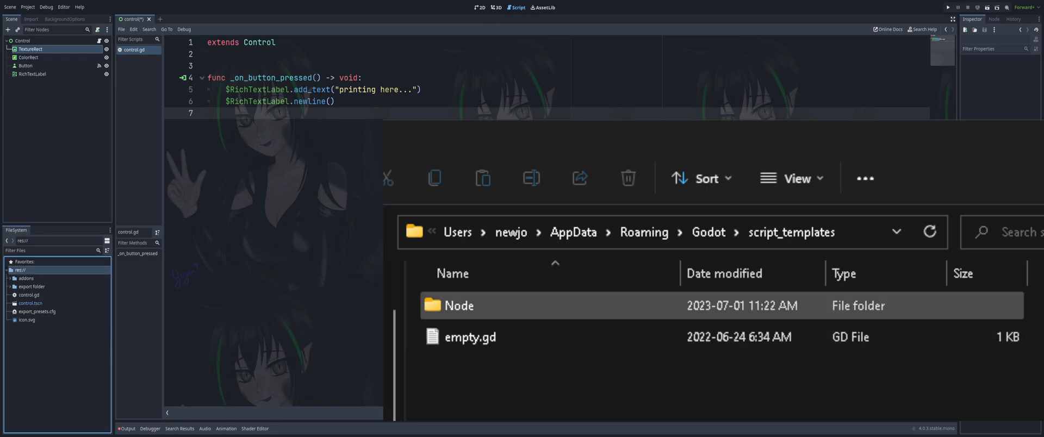
# Open the AppData\Roaming\Godot\script_templates\Node folder to confirm no_comments.gd is inside
pyautogui.doubleClick(459, 305)
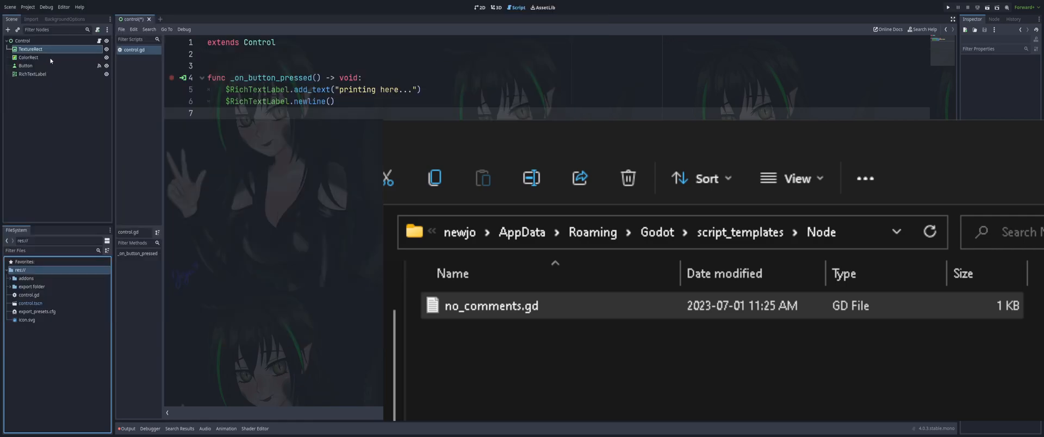
# Attach a Node: No Comments script to TextureRect, then open no_comments.gd in Notepad
pyautogui.click(30, 49)
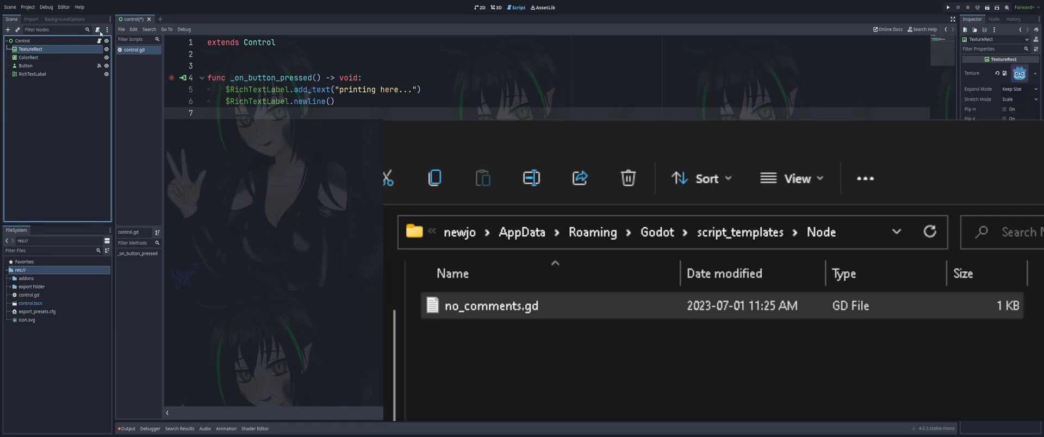
pyautogui.click(288, 124)
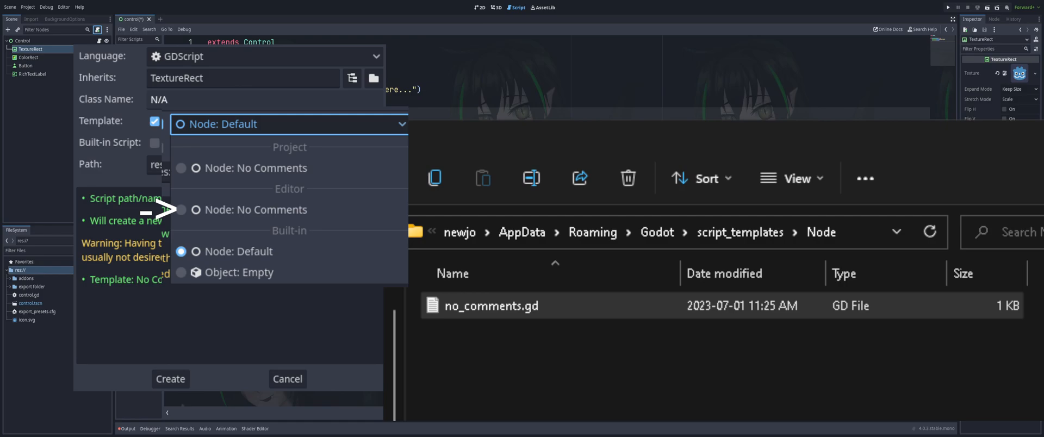
pyautogui.moveTo(221, 378)
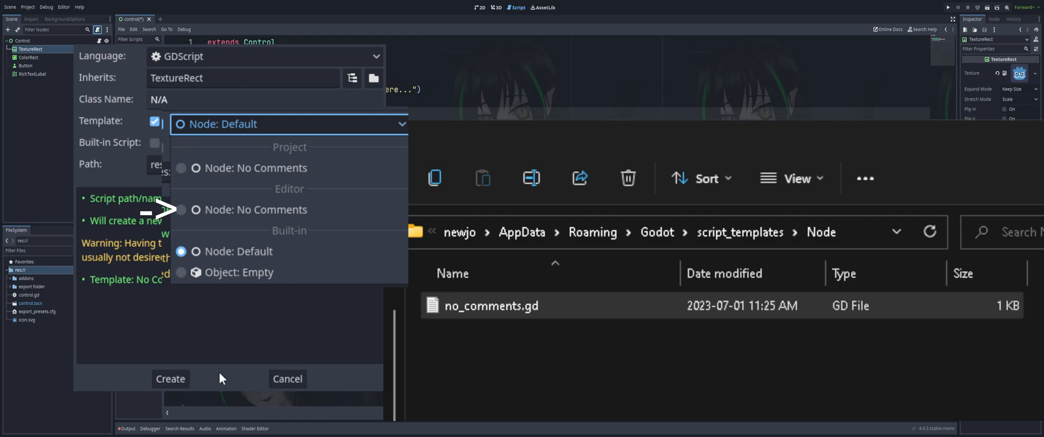
pyautogui.click(169, 378)
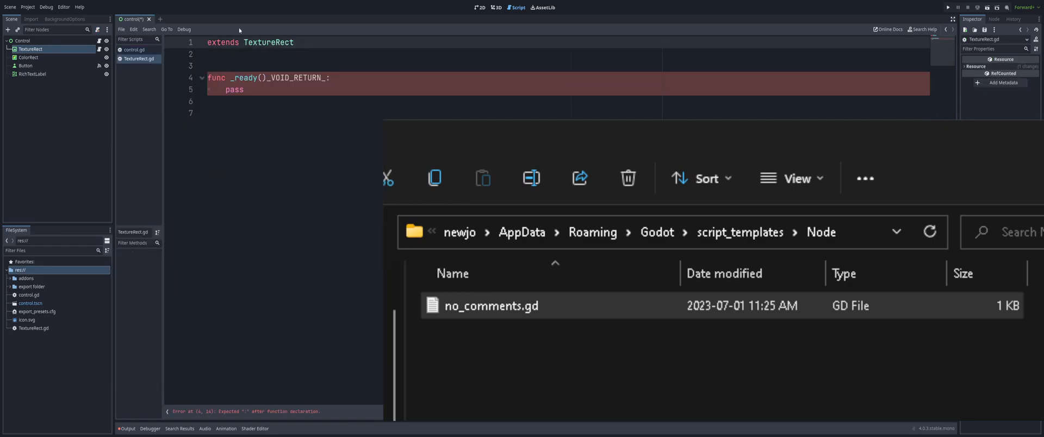
pyautogui.doubleClick(269, 41)
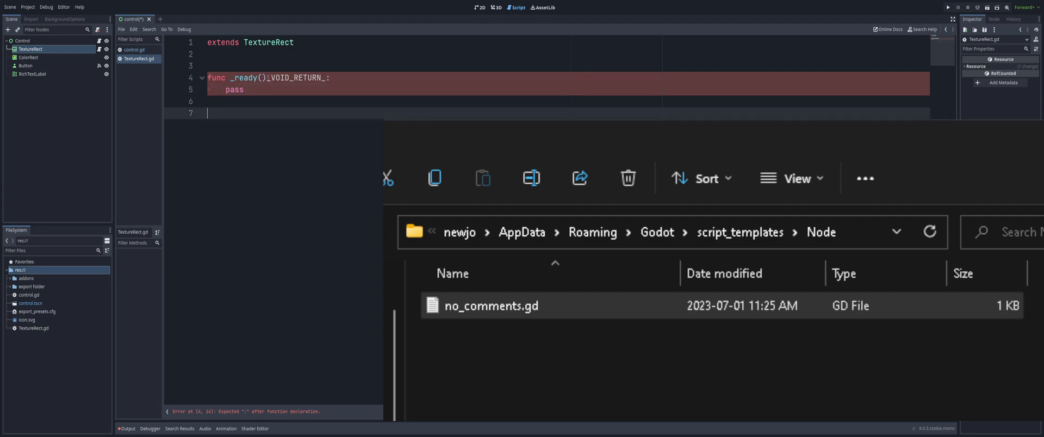
pyautogui.doubleClick(300, 78)
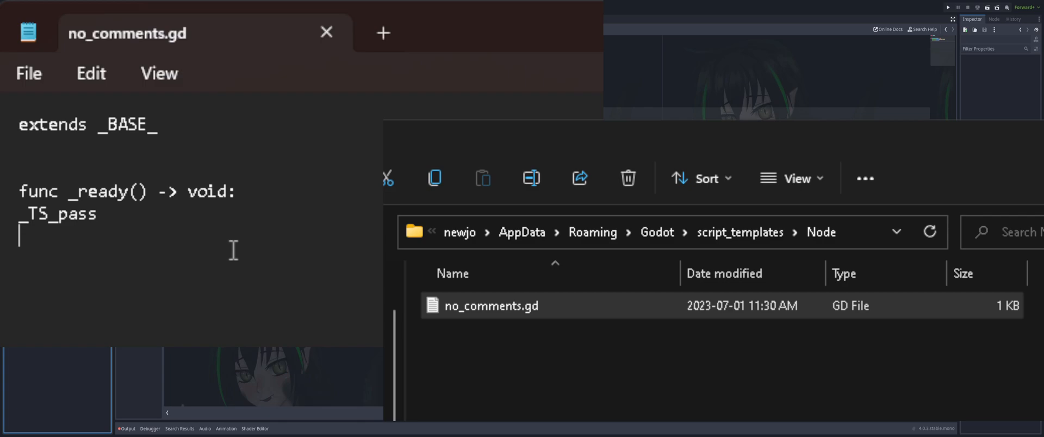
pyautogui.moveTo(352, 245)
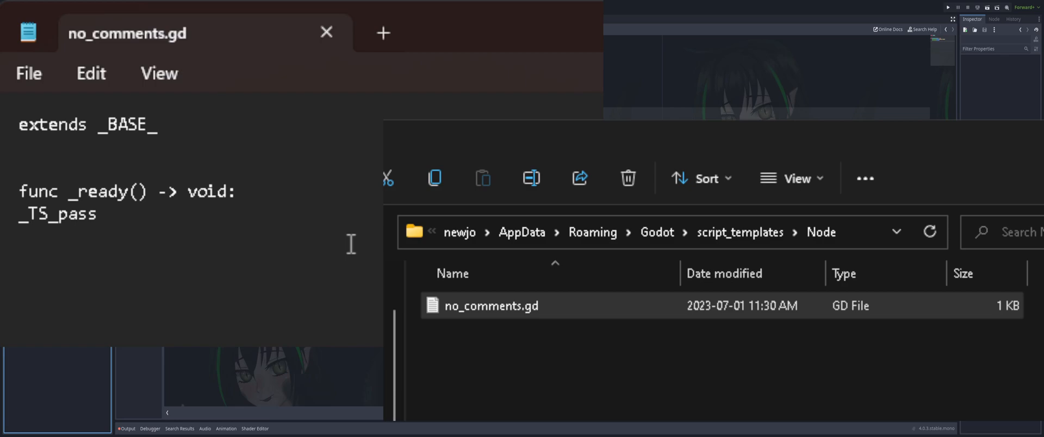
pyautogui.moveTo(374, 244)
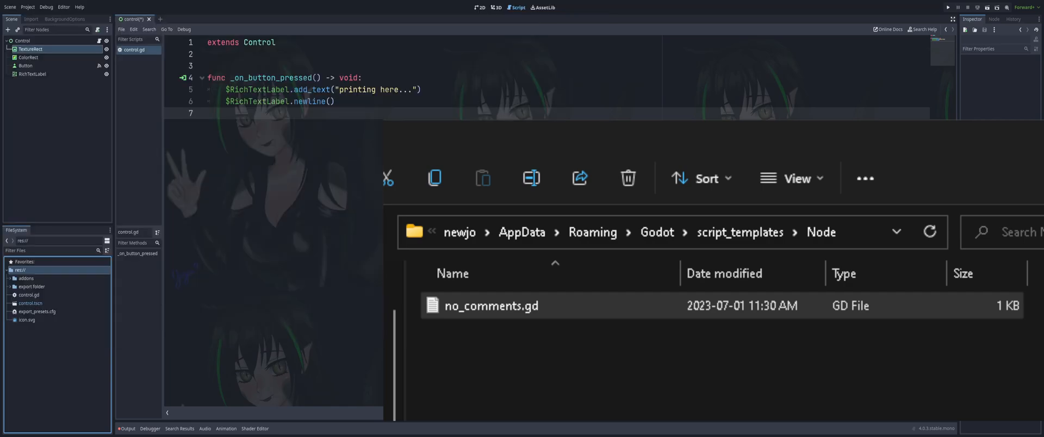
# Attach an error-free TextureRect.gd built from the fixed Node: No Comments template
pyautogui.click(30, 48)
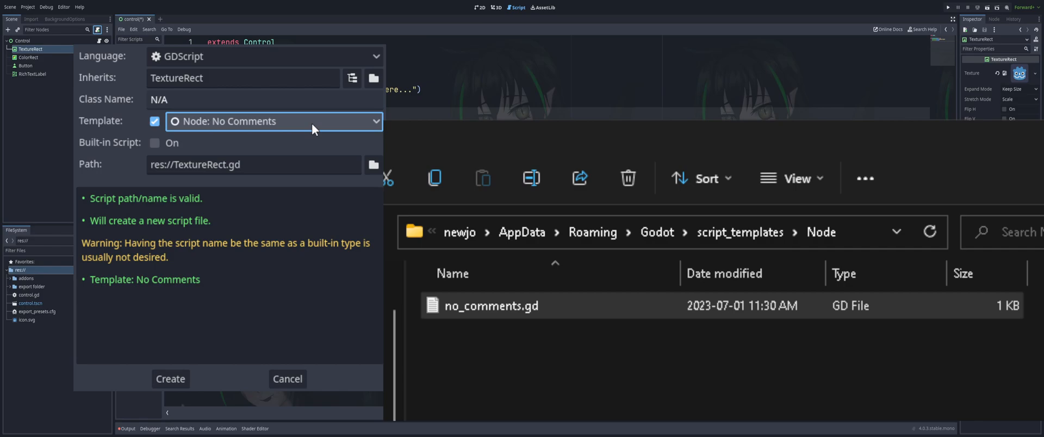
pyautogui.click(170, 379)
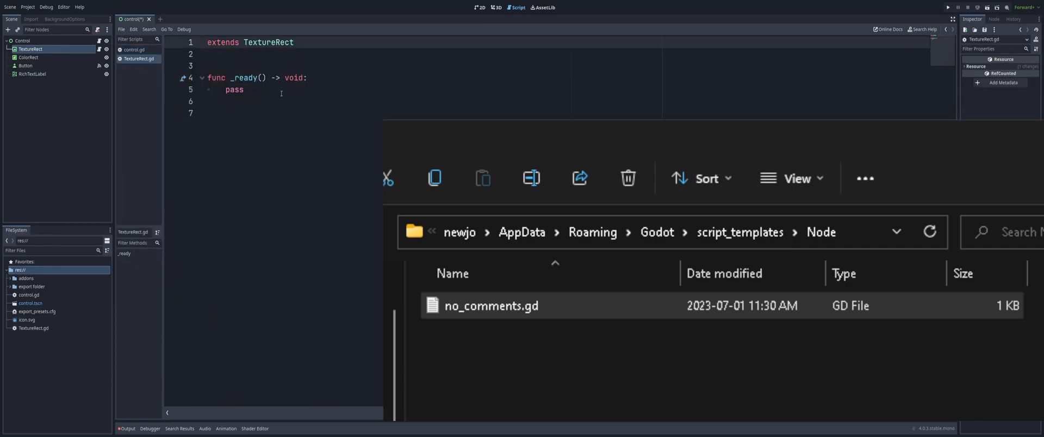
pyautogui.click(245, 90)
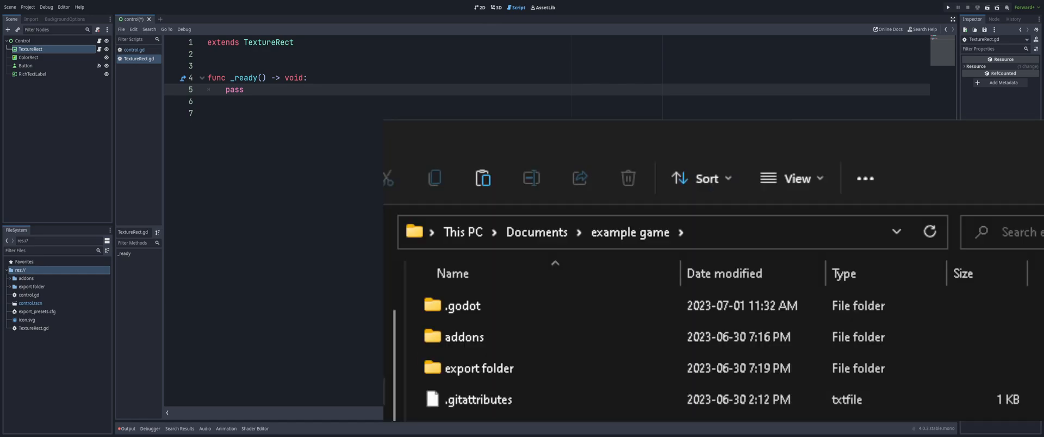
pyautogui.moveTo(898, 195)
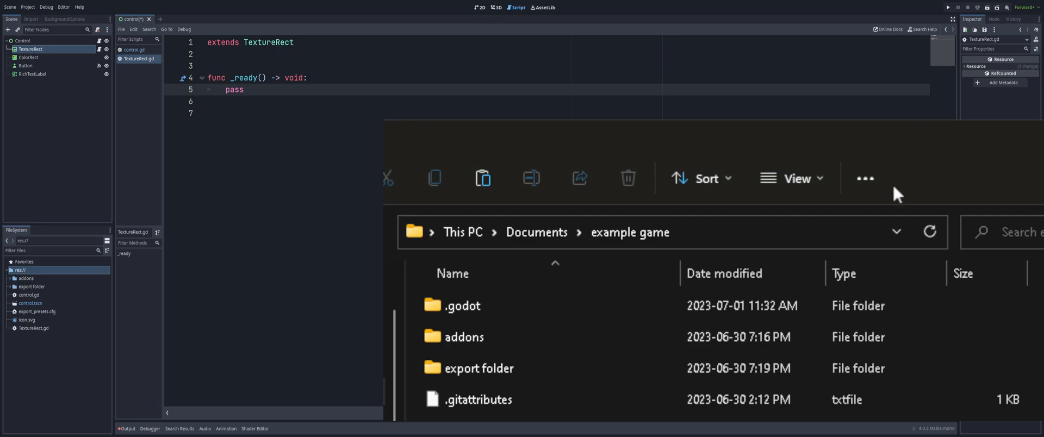
pyautogui.moveTo(897, 193)
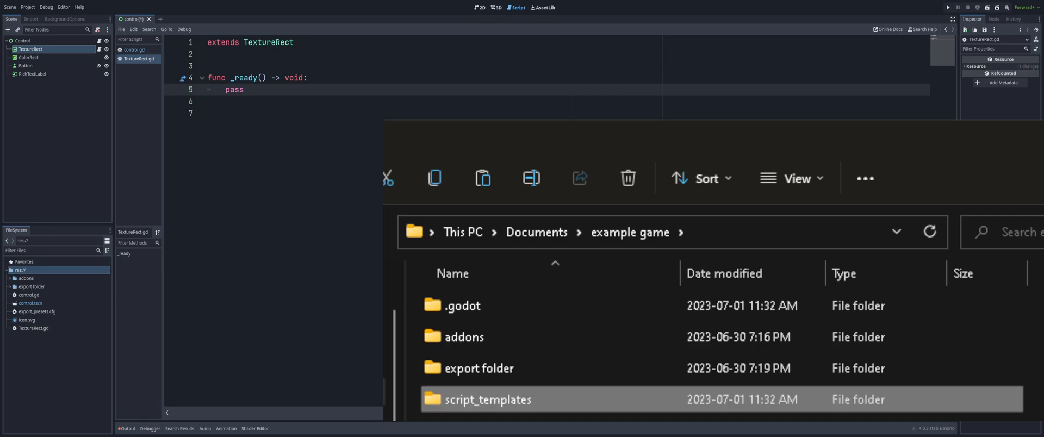
pyautogui.moveTo(521, 412)
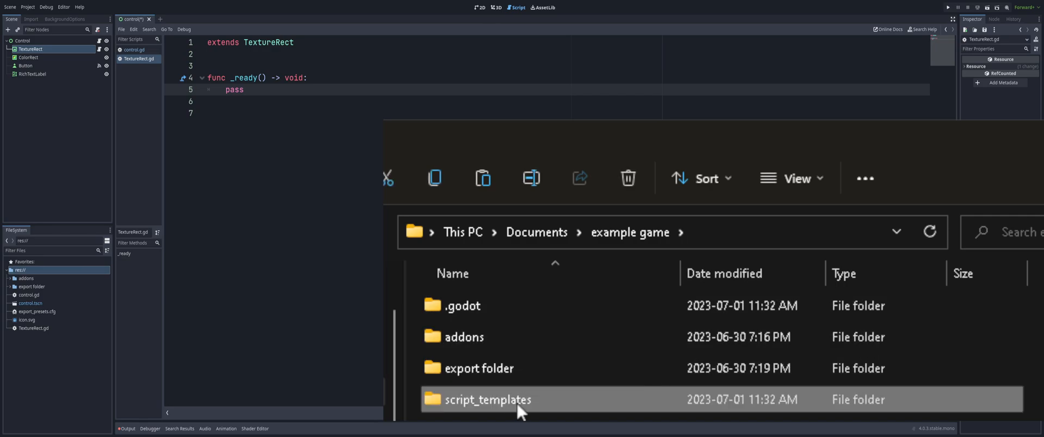
pyautogui.moveTo(526, 412)
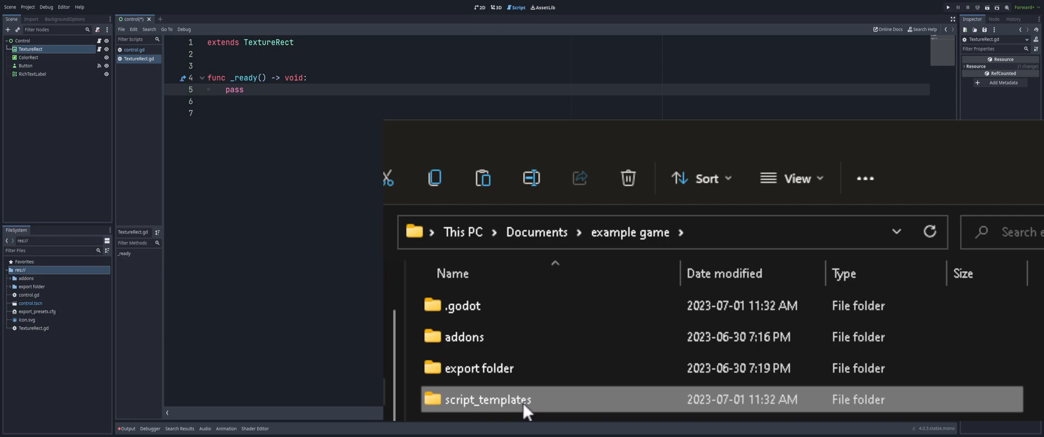
# Open script_templates in Documents\example game, remove empty.gd, and enter the Node folder
pyautogui.doubleClick(487, 399)
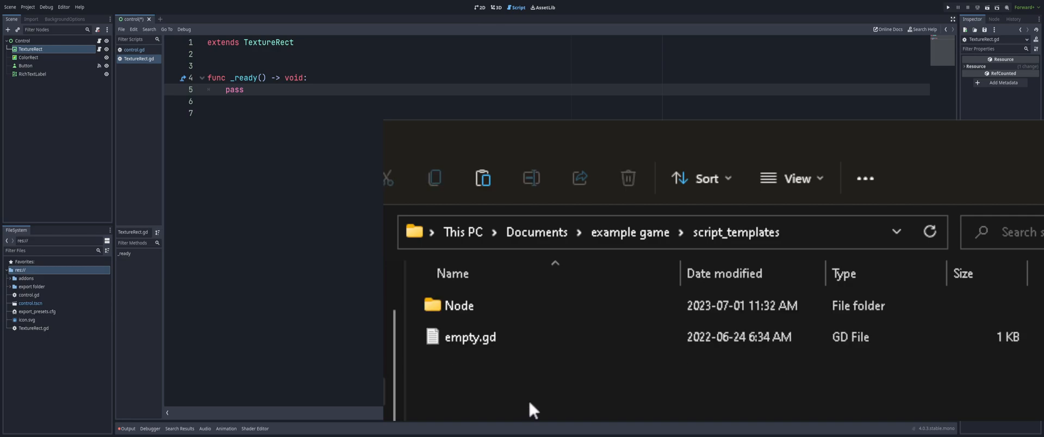
pyautogui.click(457, 305)
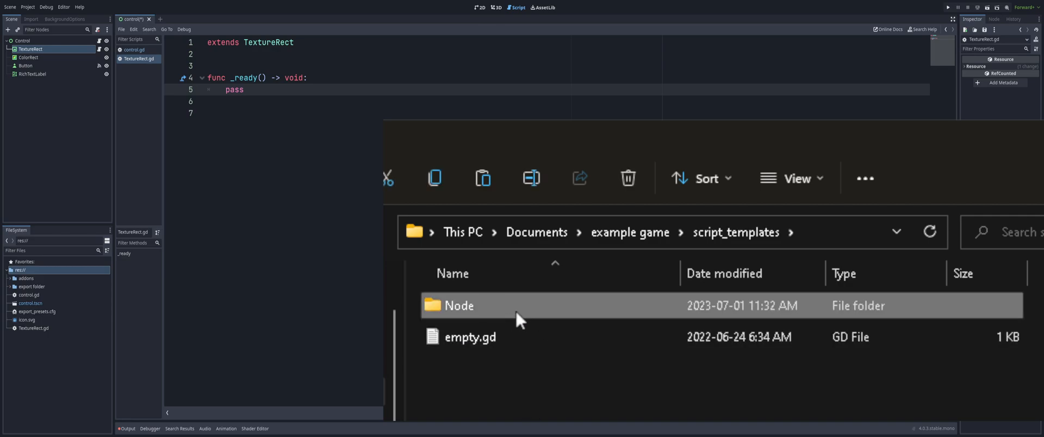
pyautogui.click(469, 337)
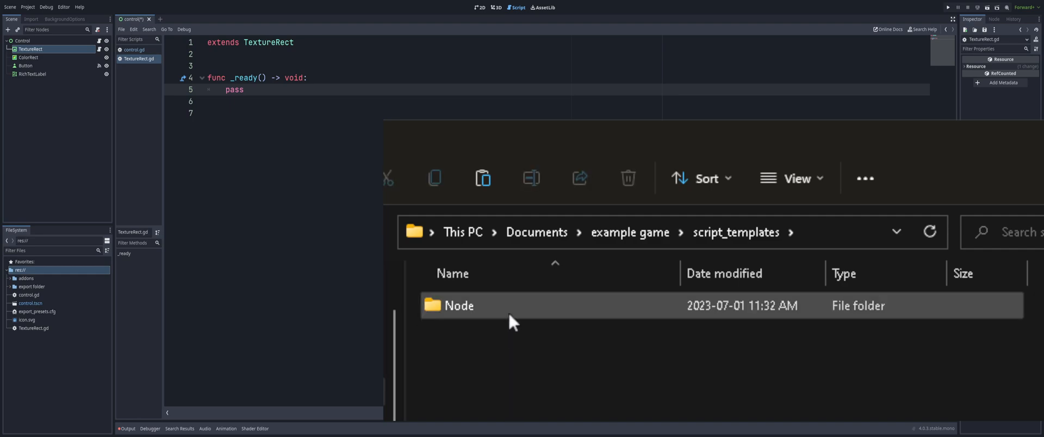
pyautogui.doubleClick(459, 306)
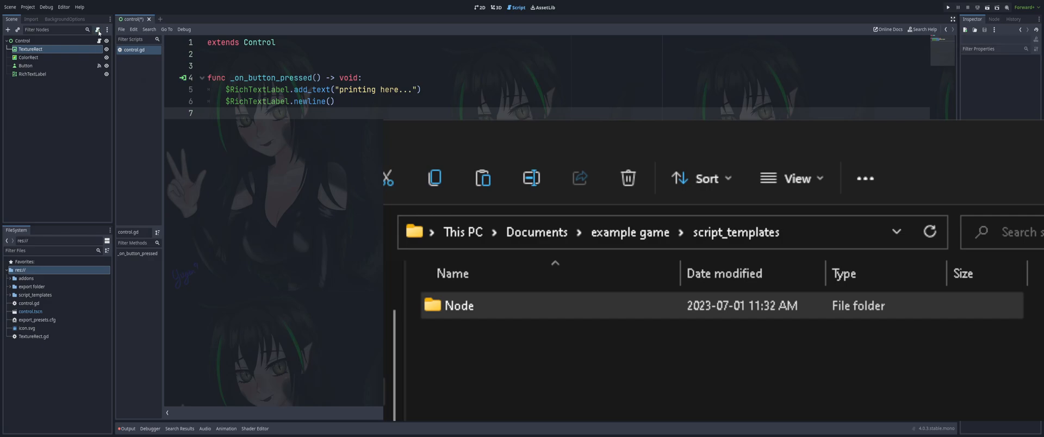
# Replace the old TextureRect.gd with one from the project-level Node: No Comments template
pyautogui.click(33, 336)
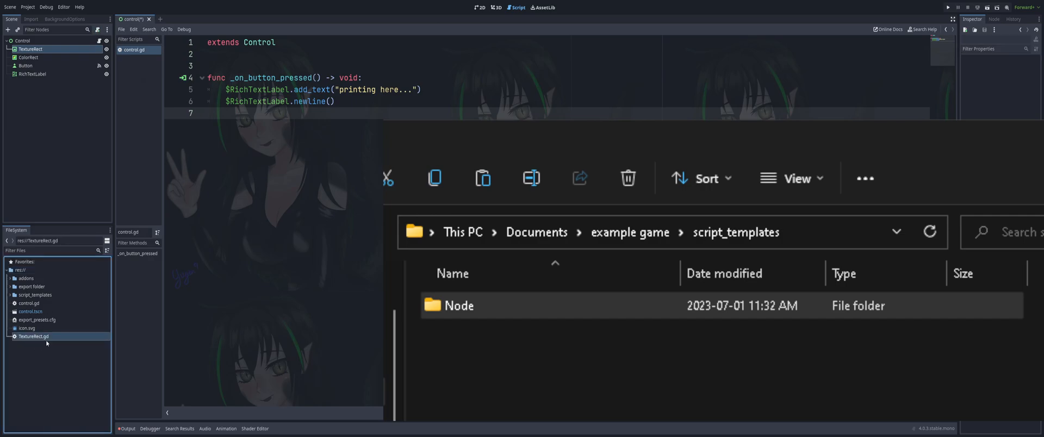
pyautogui.moveTo(346, 317)
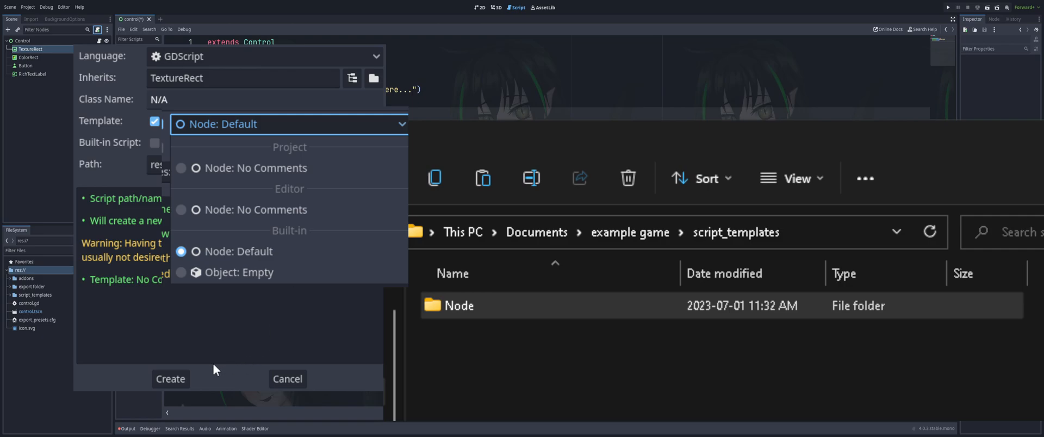
pyautogui.click(169, 378)
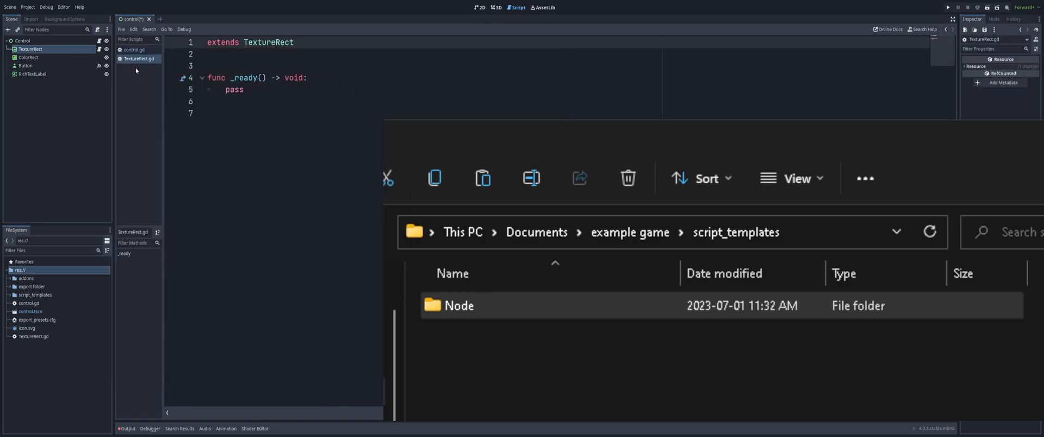